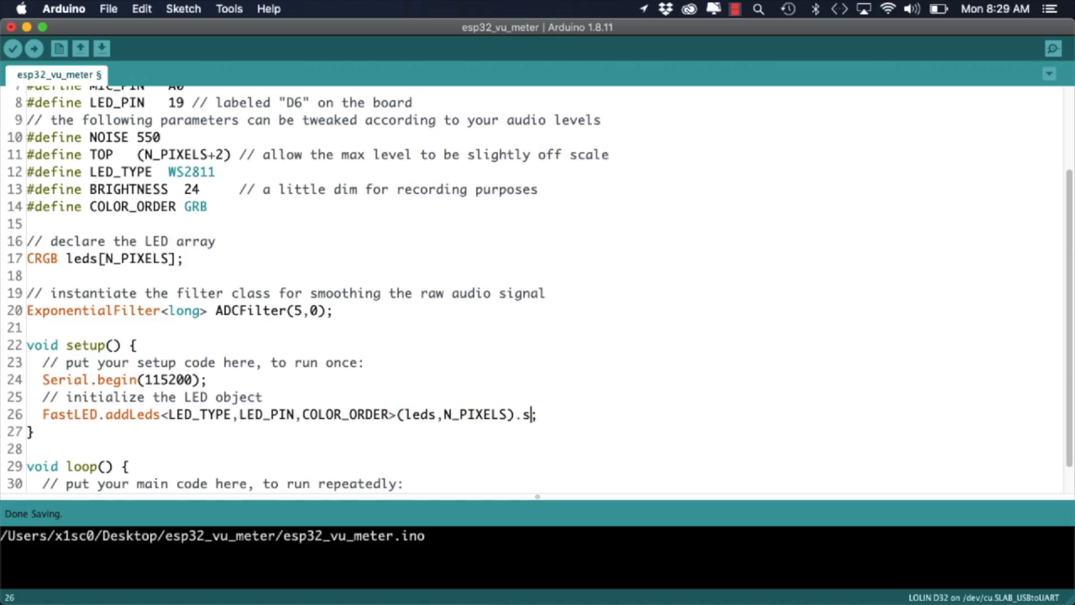
# Step: Append .setCorrection(TypicalLEDStrip) to the addLeds line and add FastLED.setBrightness(BRIGHTNESS)
pyautogui.write('etCorrection(TypicalLEDStrip);')
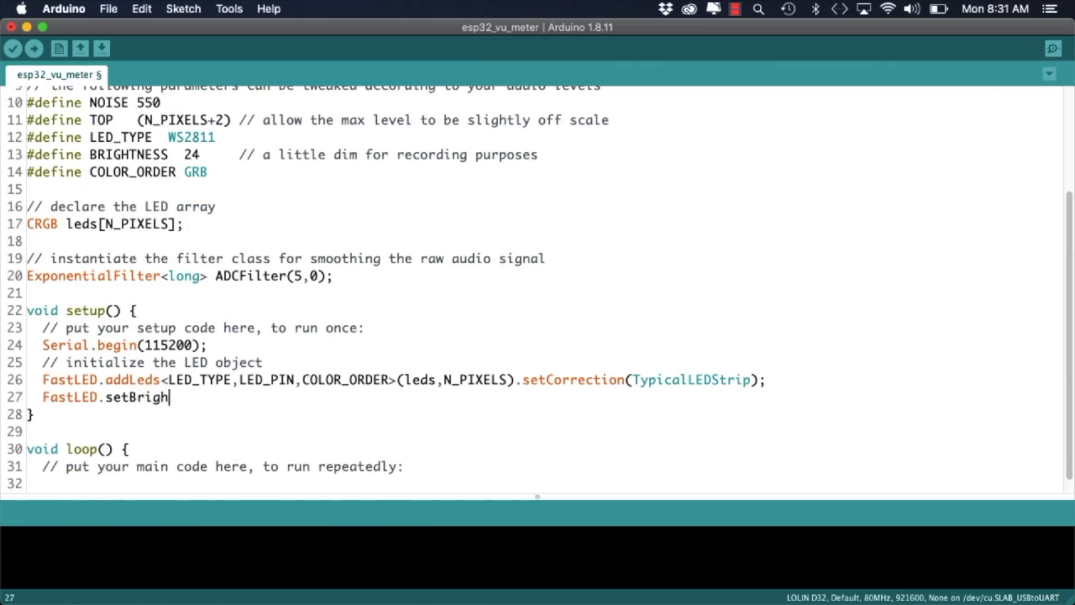
pyautogui.write('tness(BRIGHTNESS);')
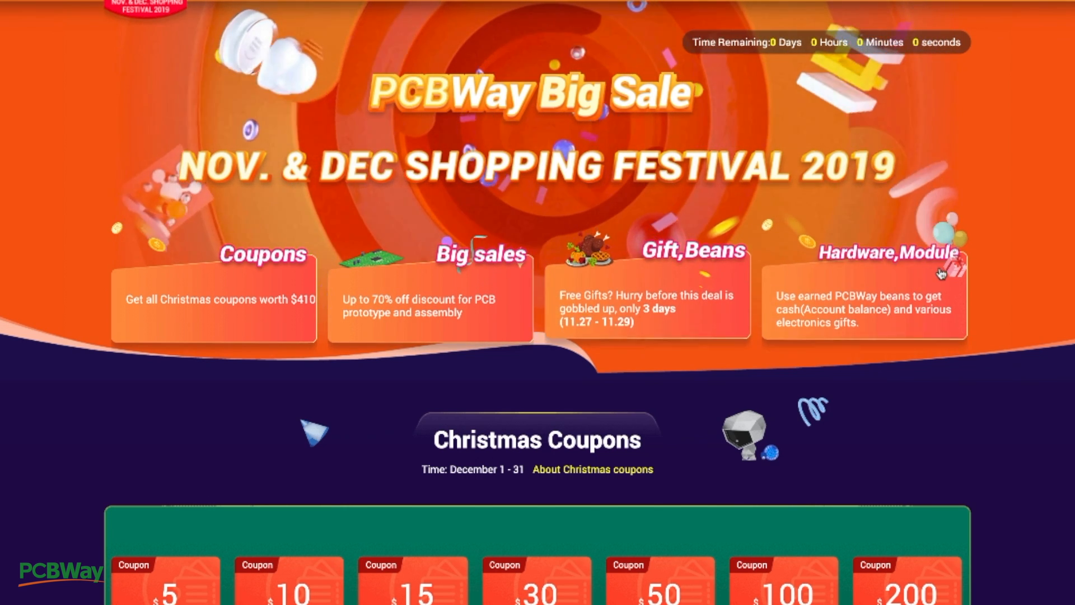
pyautogui.scroll(-3)
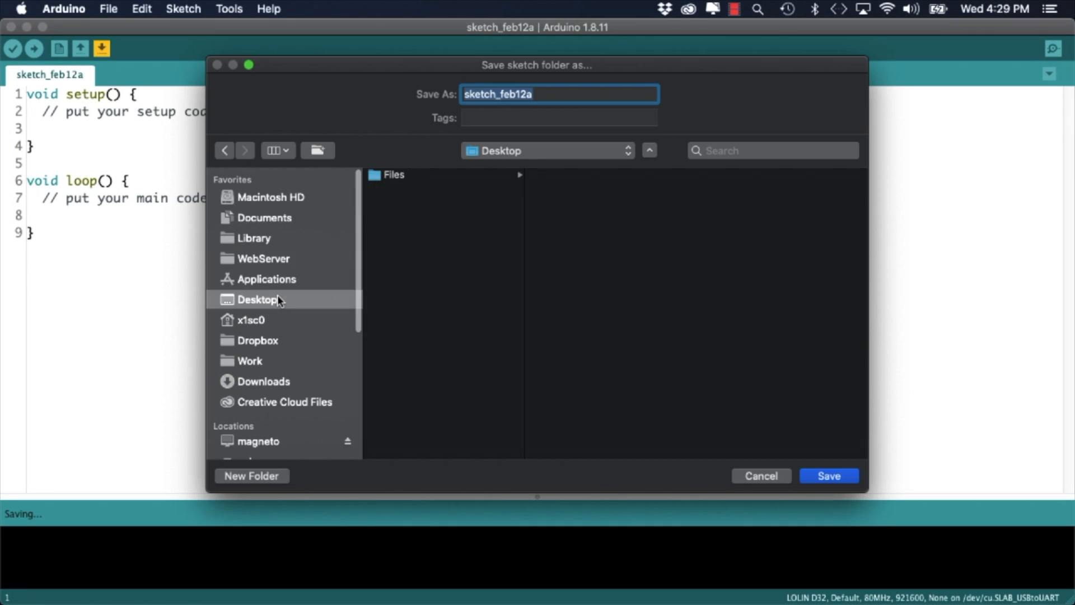
# Step: Save the sketch as adc_test, declaring int8_t micPin = A0, uint16_t micValue, and Serial at 115200
pyautogui.click(828, 475)
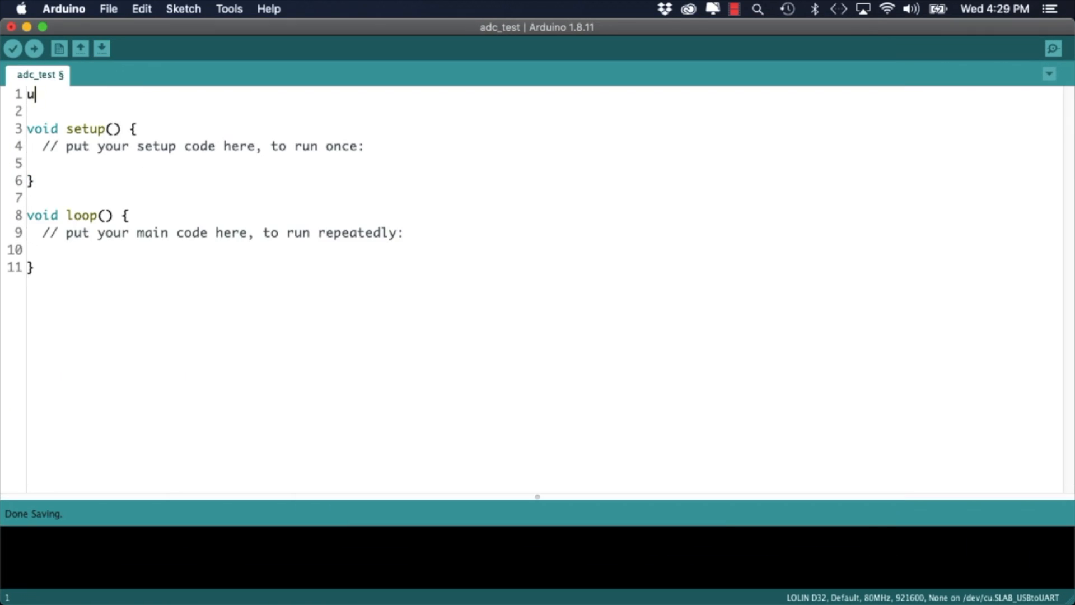
pyautogui.write('int8_t mic')
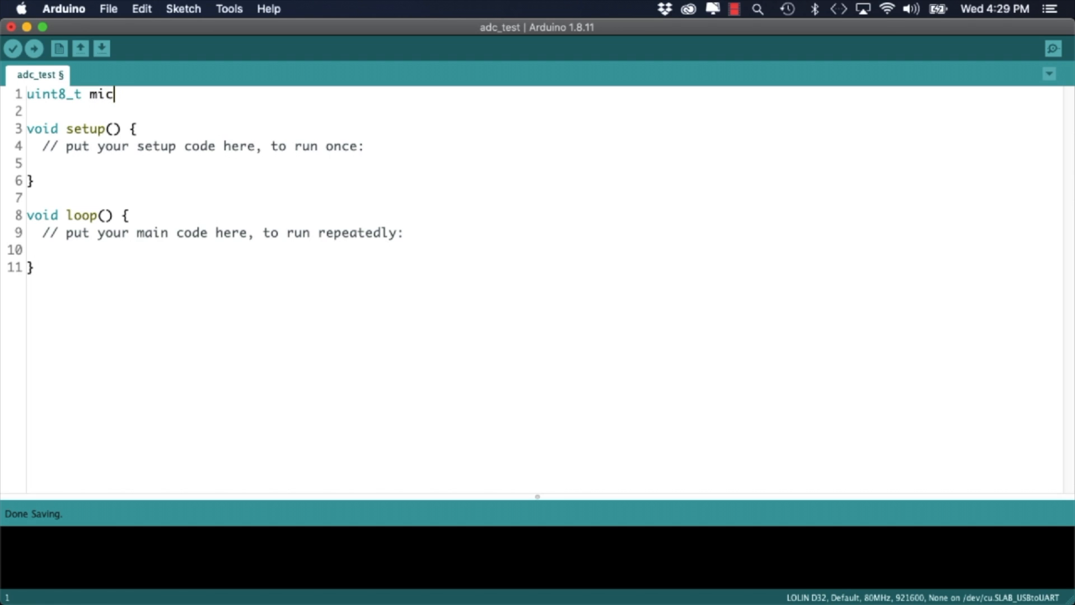
pyautogui.write('Pin = A0;')
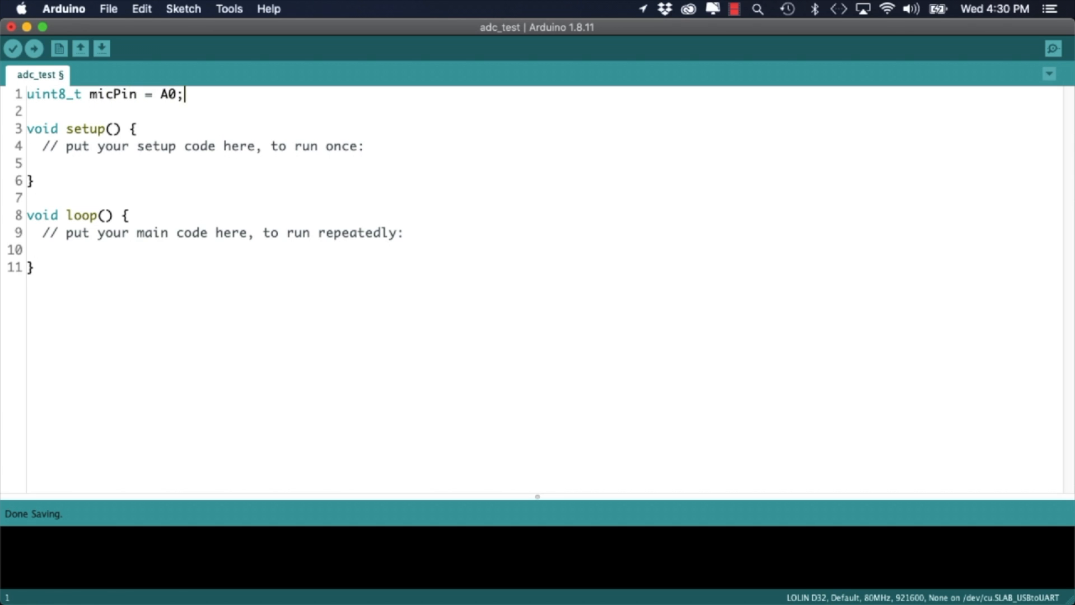
pyautogui.write('uint1')
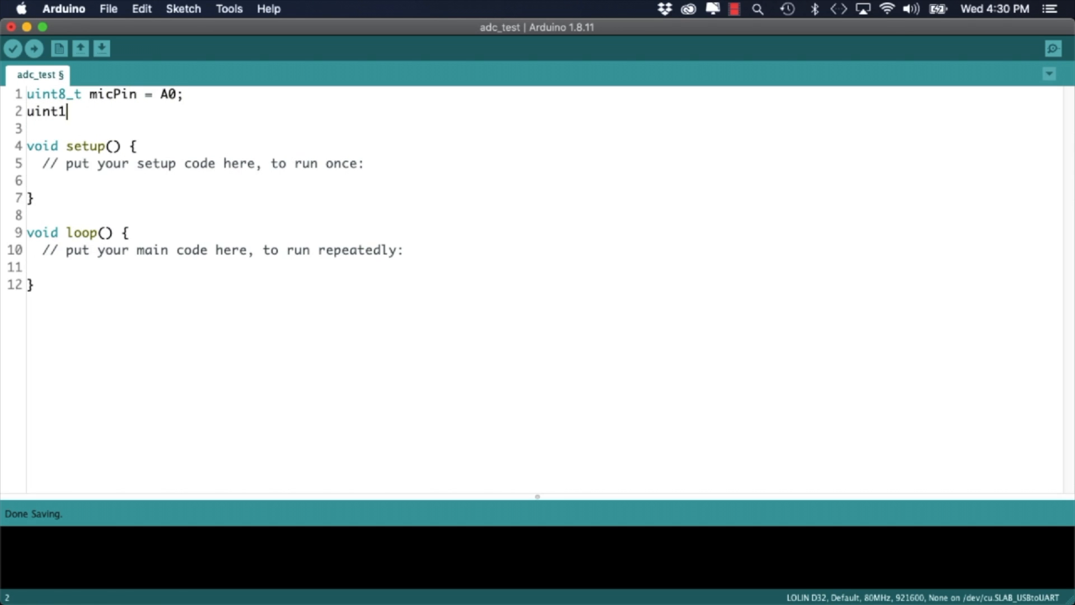
pyautogui.write('6_t micValue = 0;')
pyautogui.click(544, 181)
pyautogui.write('Serial.begin(')
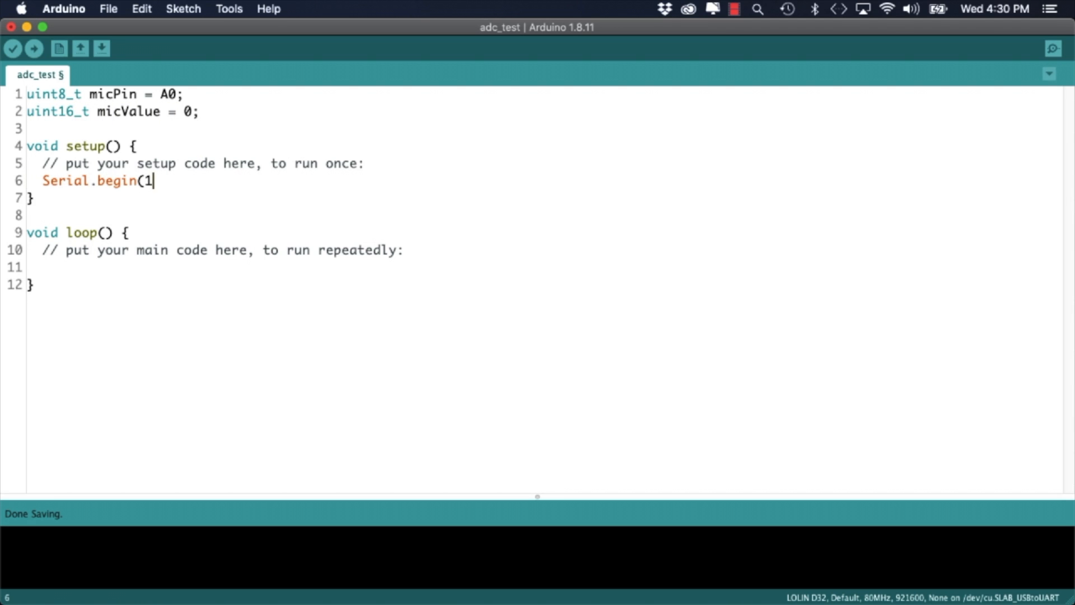
pyautogui.write('15200);')
pyautogui.write('Serial.println(micValue);')
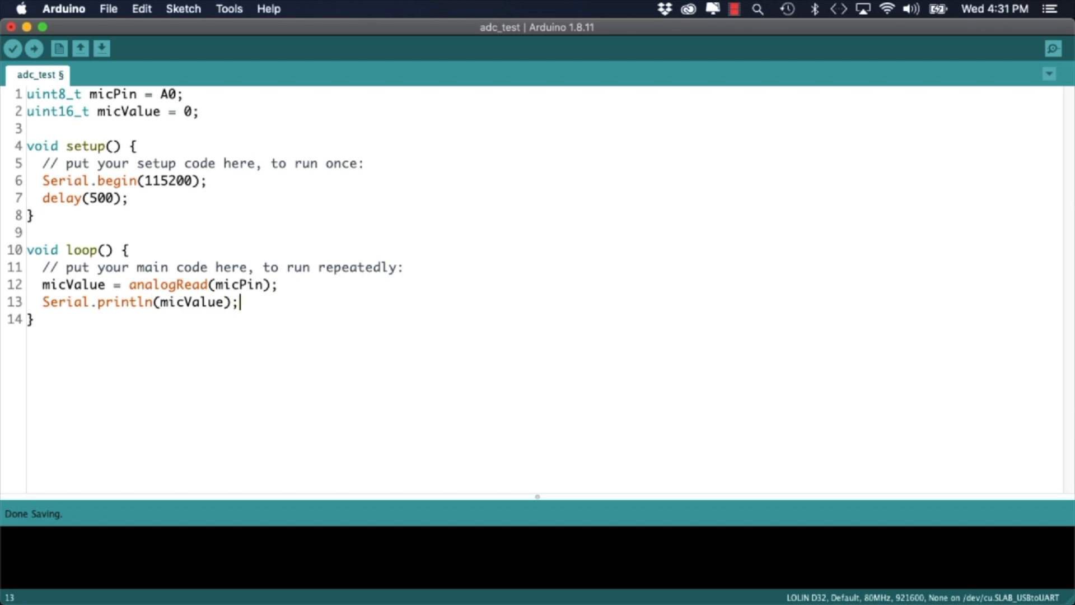
# Step: Add delay(2) and upload adc_test to the board on /dev/cu.SLAB_USBtoUART
pyautogui.click(229, 8)
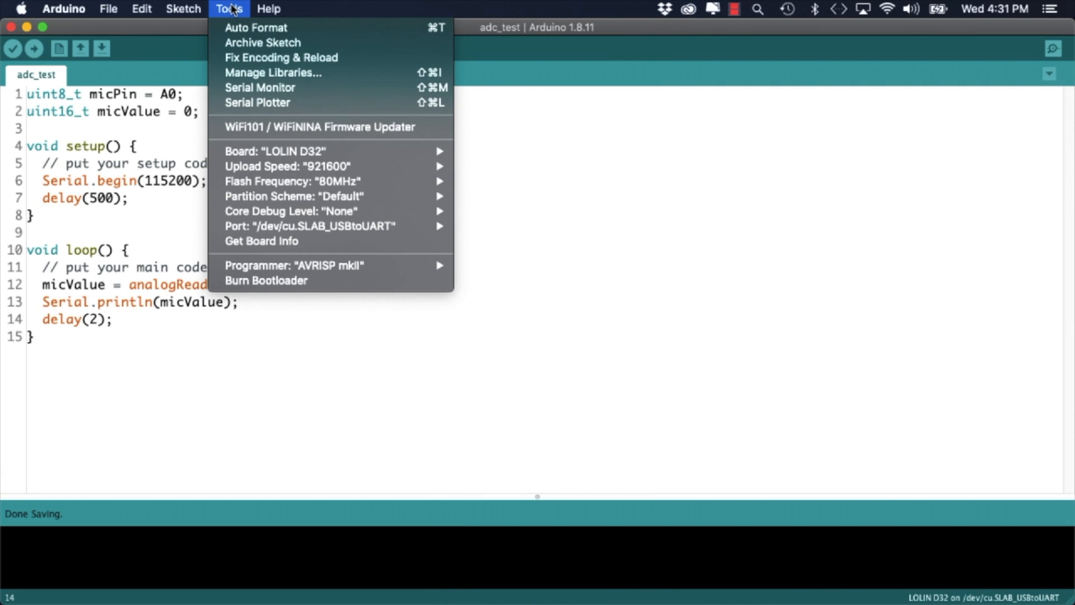
pyautogui.moveTo(309, 227)
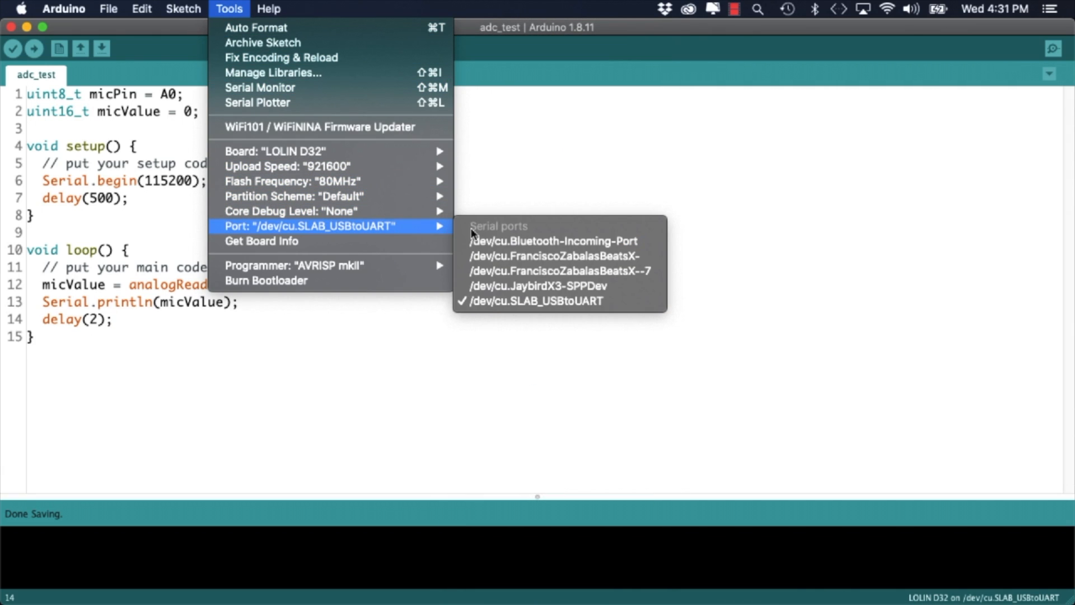
pyautogui.click(33, 49)
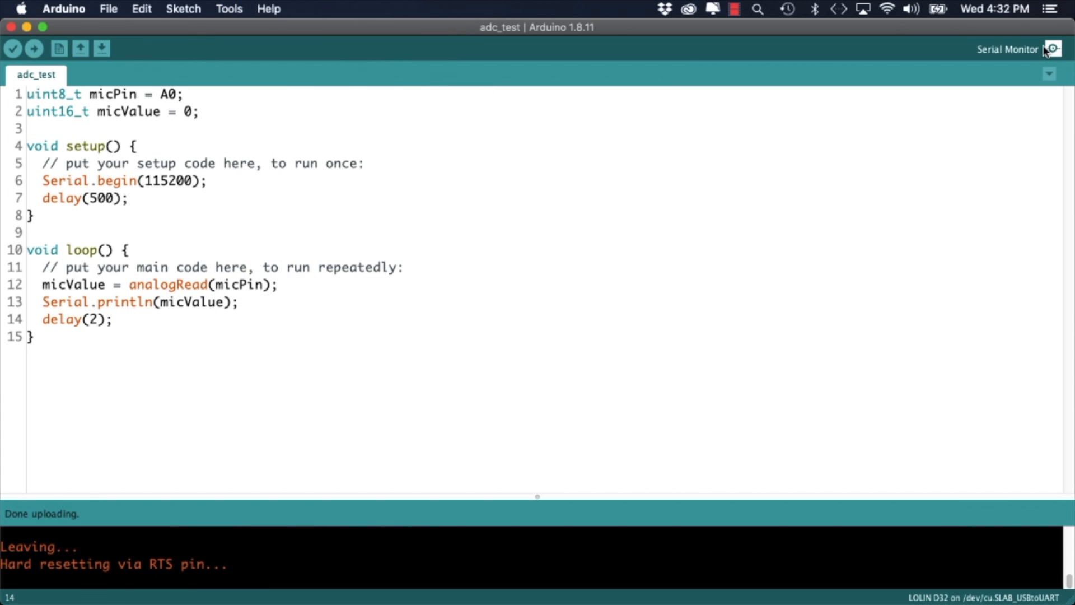
pyautogui.click(1048, 49)
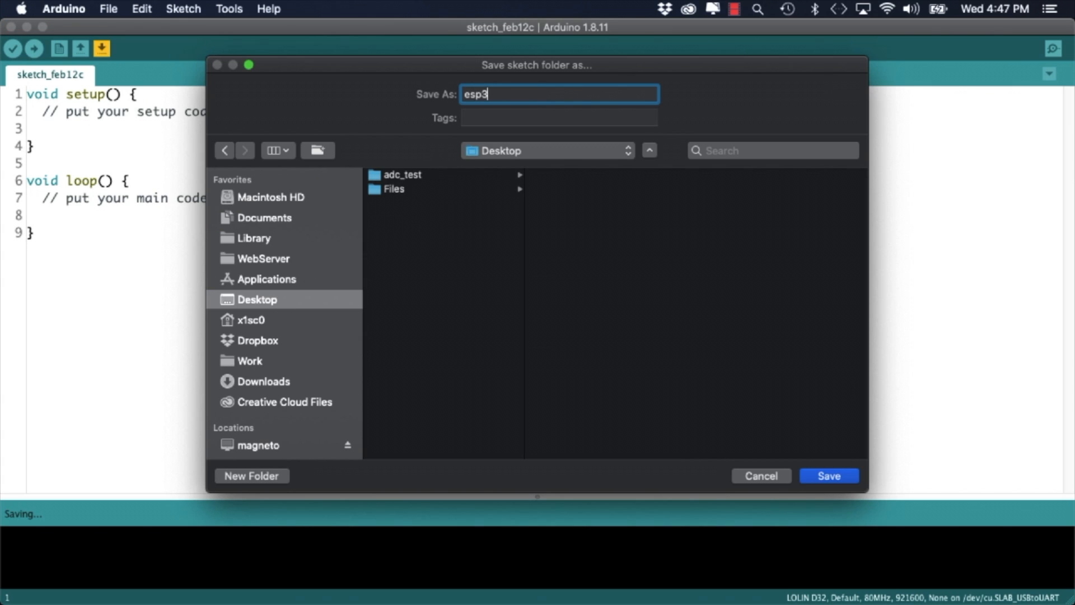
# Step: Save the sketch as esp32_vu_meter and install the MegunoLink library from Library Manager
pyautogui.write('2_vu_')
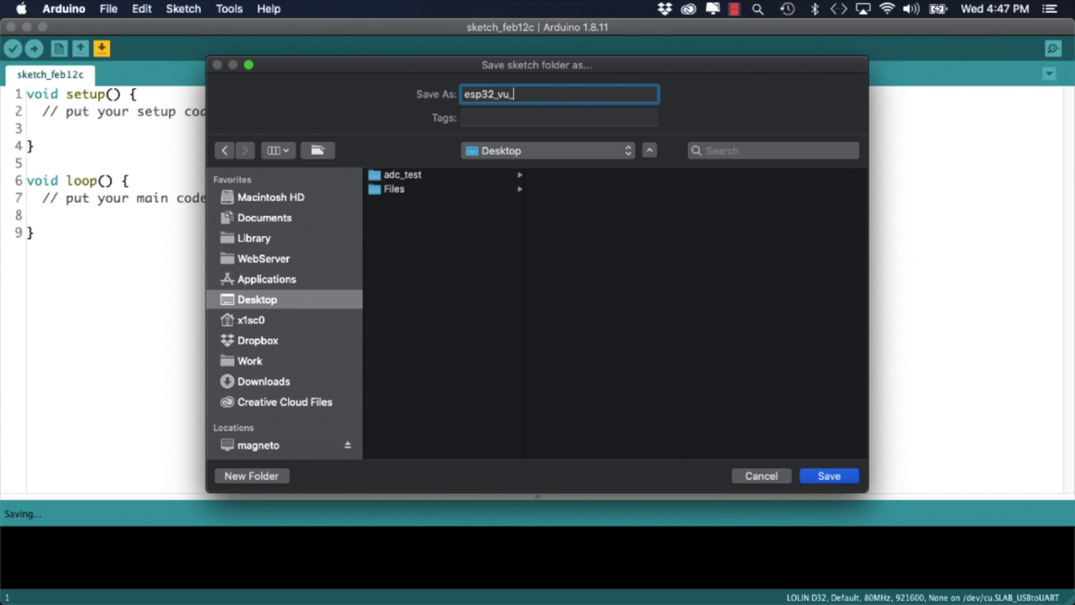
pyautogui.click(229, 9)
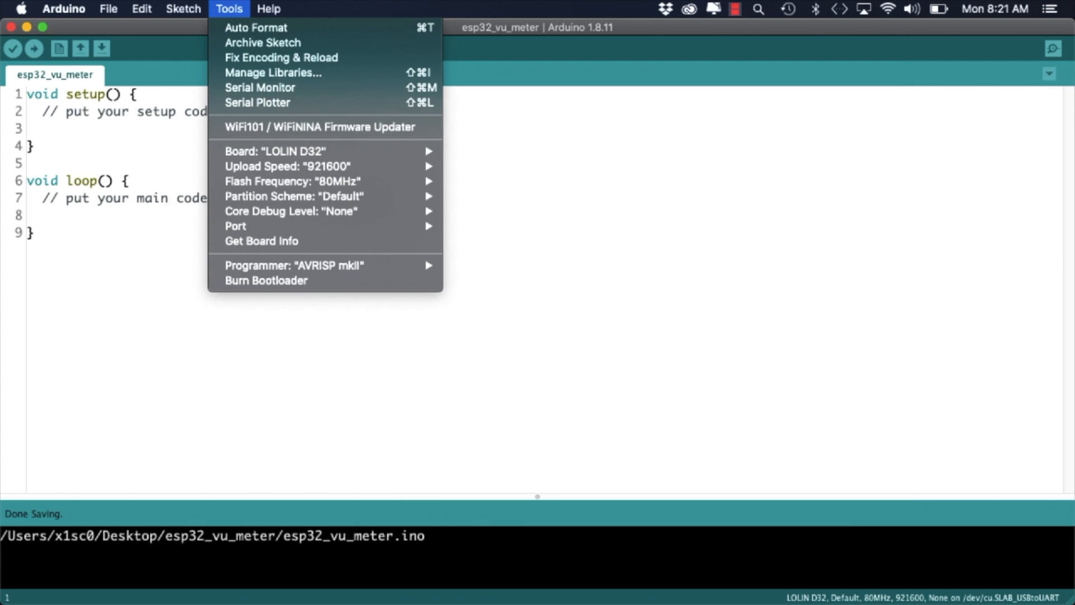
pyautogui.click(274, 73)
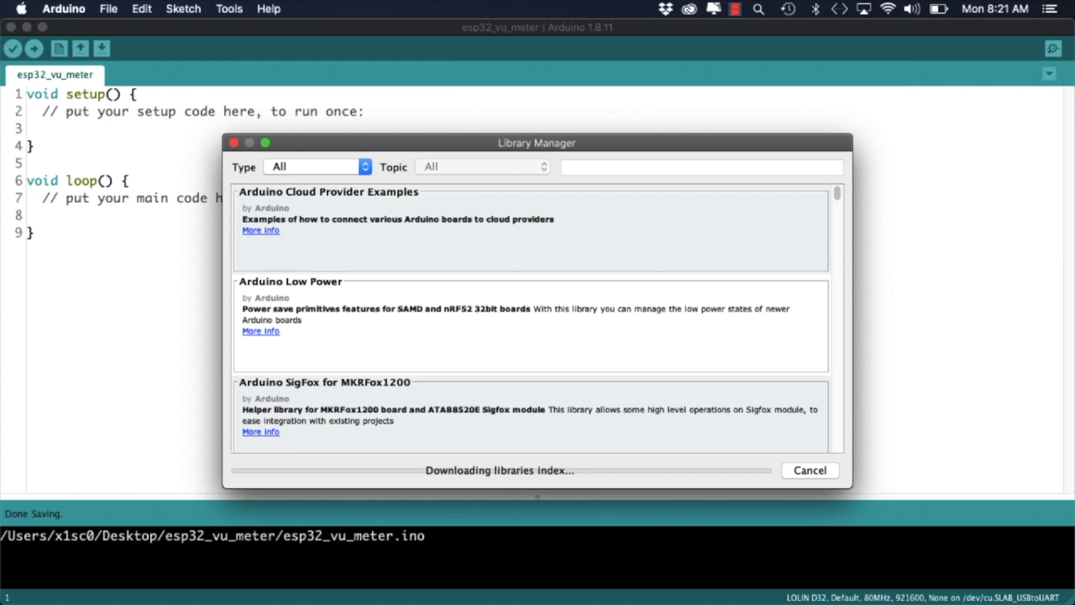
pyautogui.write('fastled')
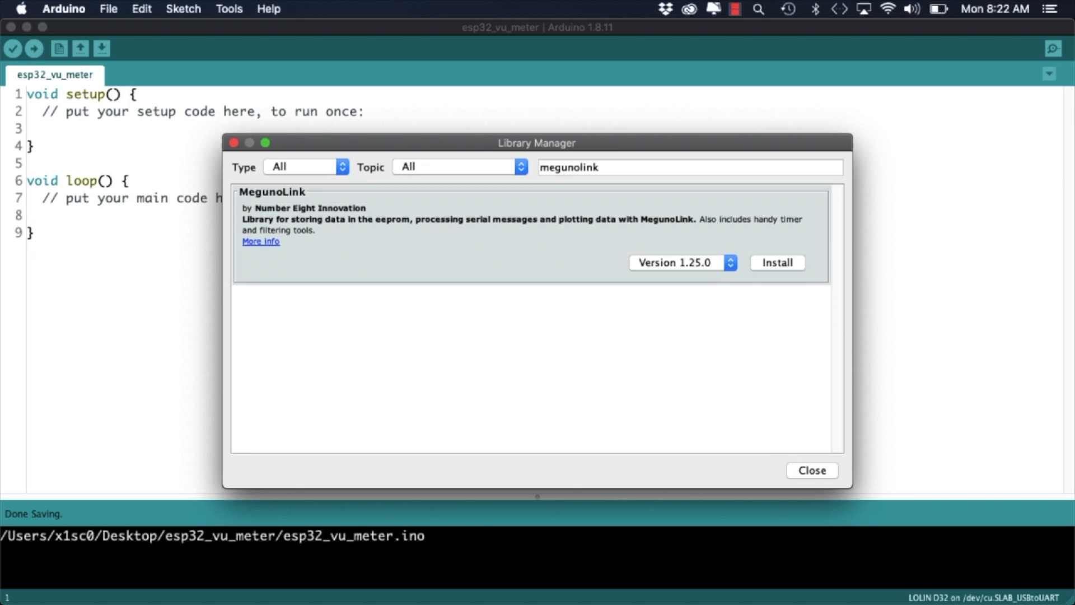
pyautogui.click(776, 262)
pyautogui.write('#include<FastLED')
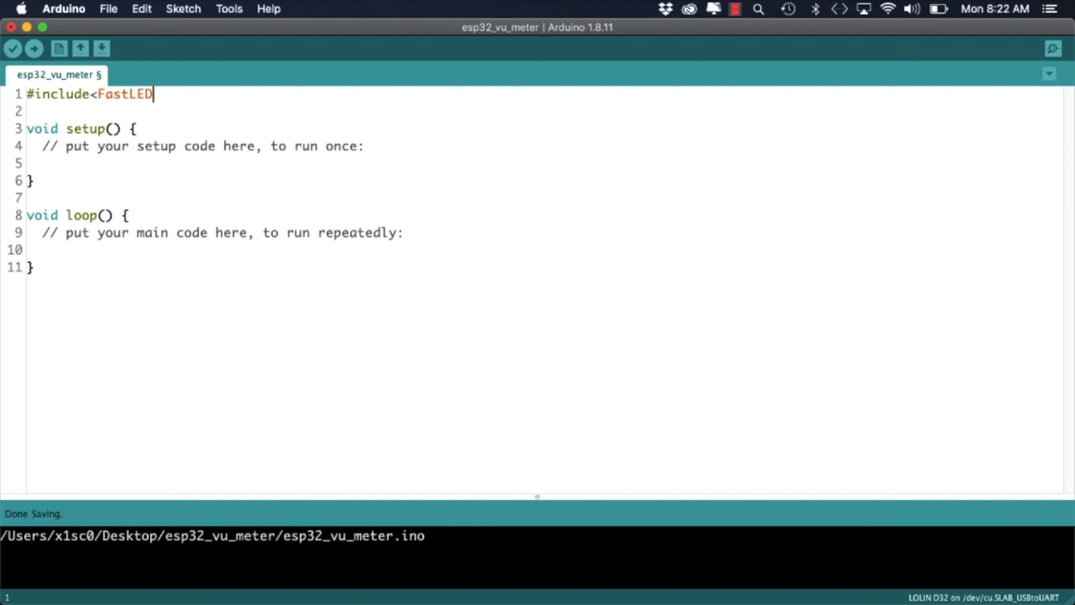
# Step: Include the FastLED.h, MegunoLink.h and Filter.h libraries
pyautogui.write('.h>')
pyautogui.click(545, 111)
pyautogui.write('#include<Meguno')
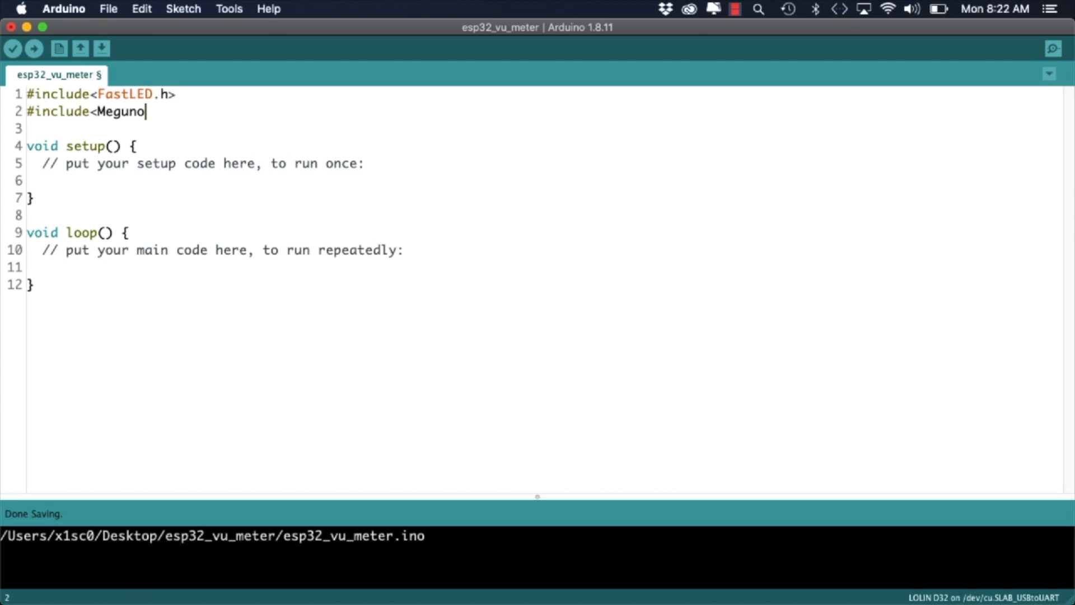
pyautogui.write('Link.h')
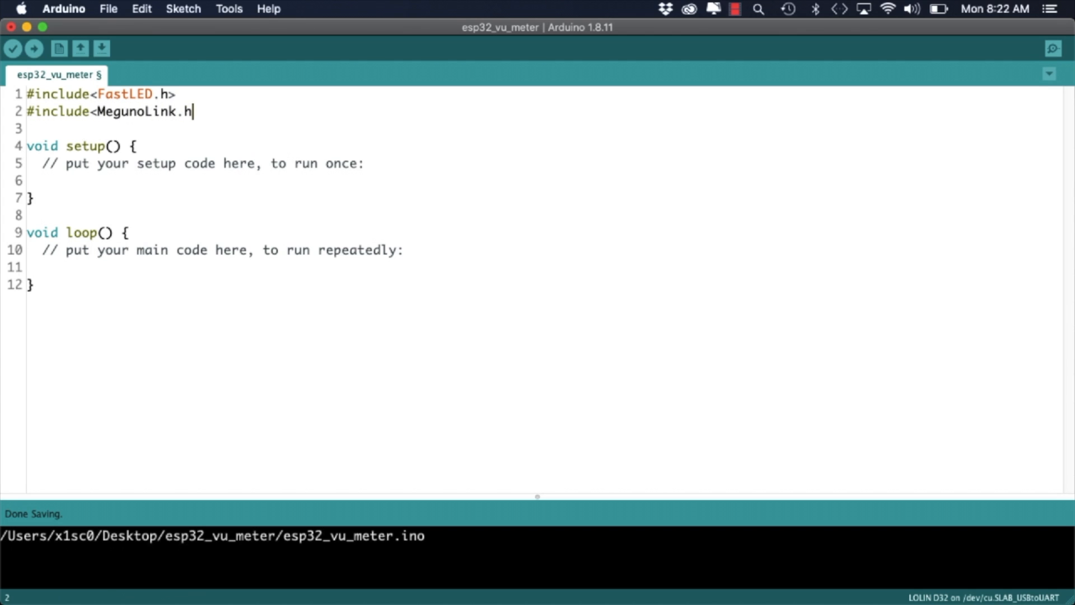
pyautogui.write('#include<Filter.h>')
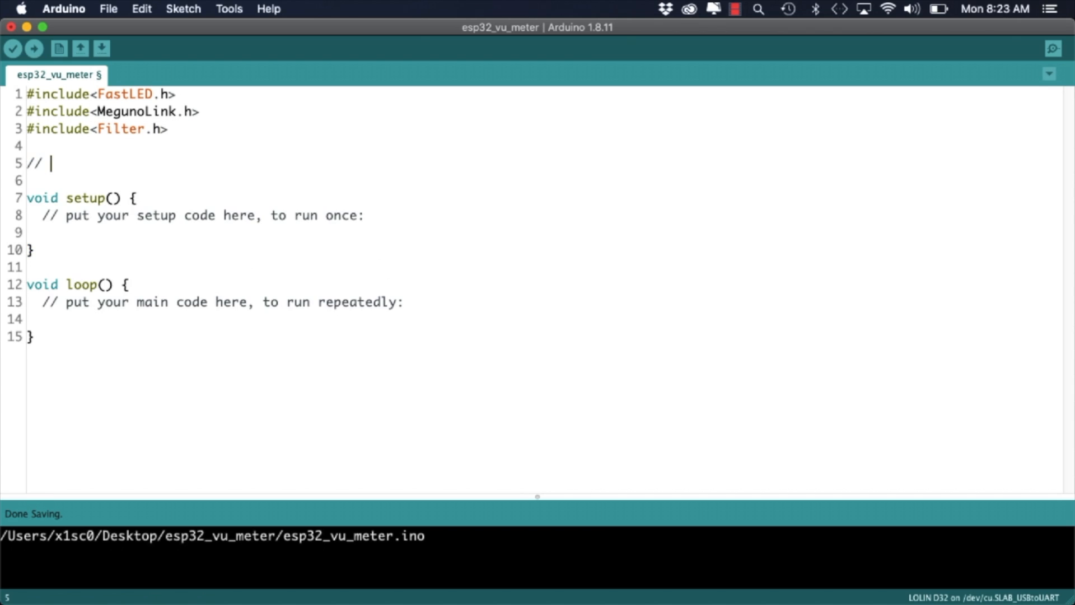
# Step: Define the LED pin 19 (D6), noise, level and N_PIXELS-based parameters
pyautogui.write('define necessary parameters')
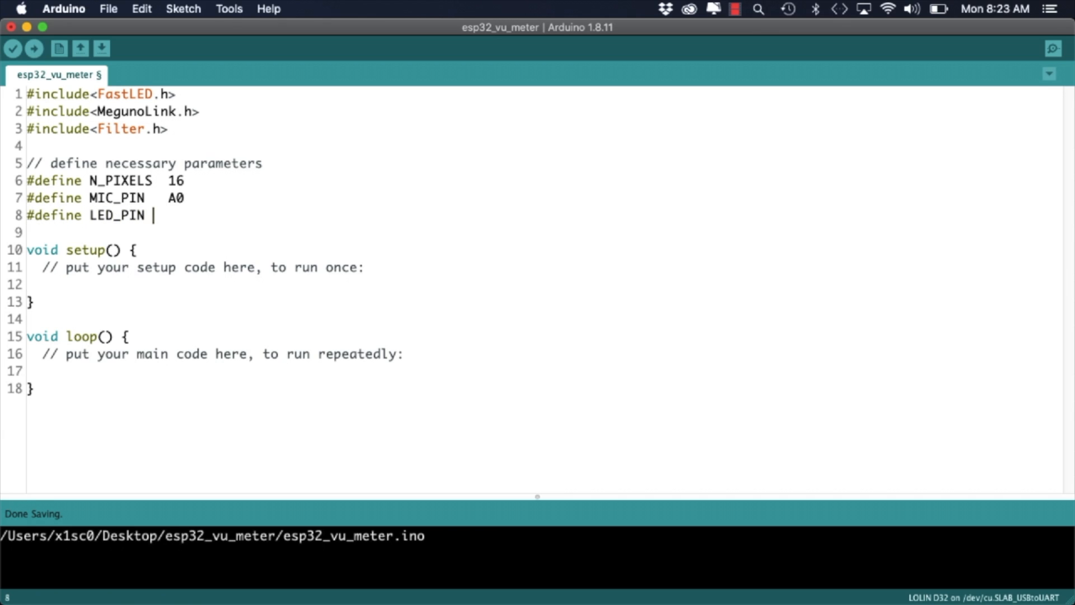
pyautogui.write('19 // labeled "D6" on the board')
pyautogui.click(543, 232)
pyautogui.write('// the f')
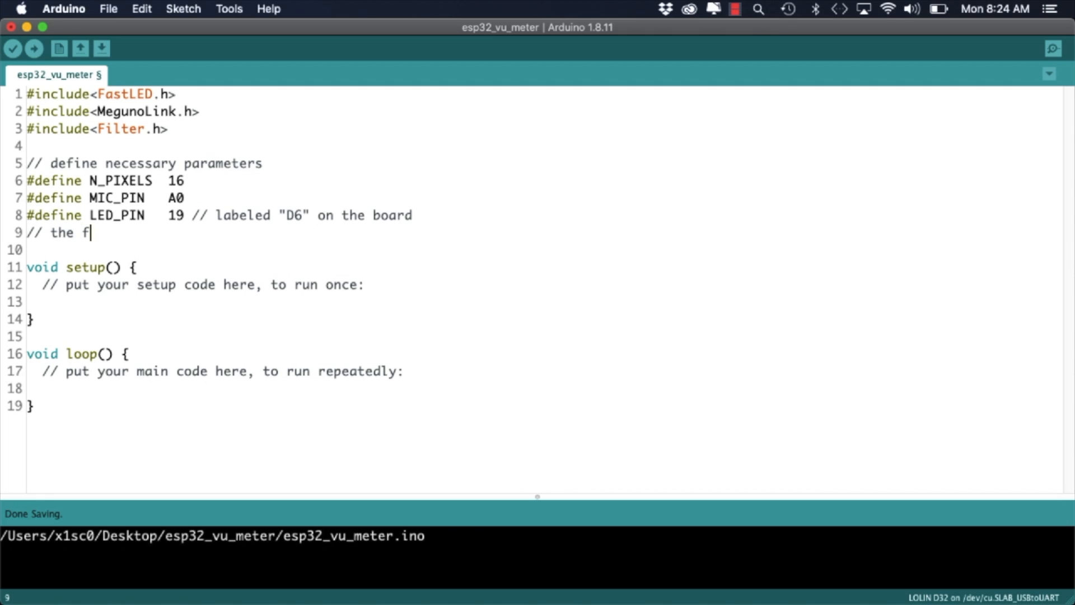
pyautogui.write('ollowing parameters can be tweaked according to your audio levels')
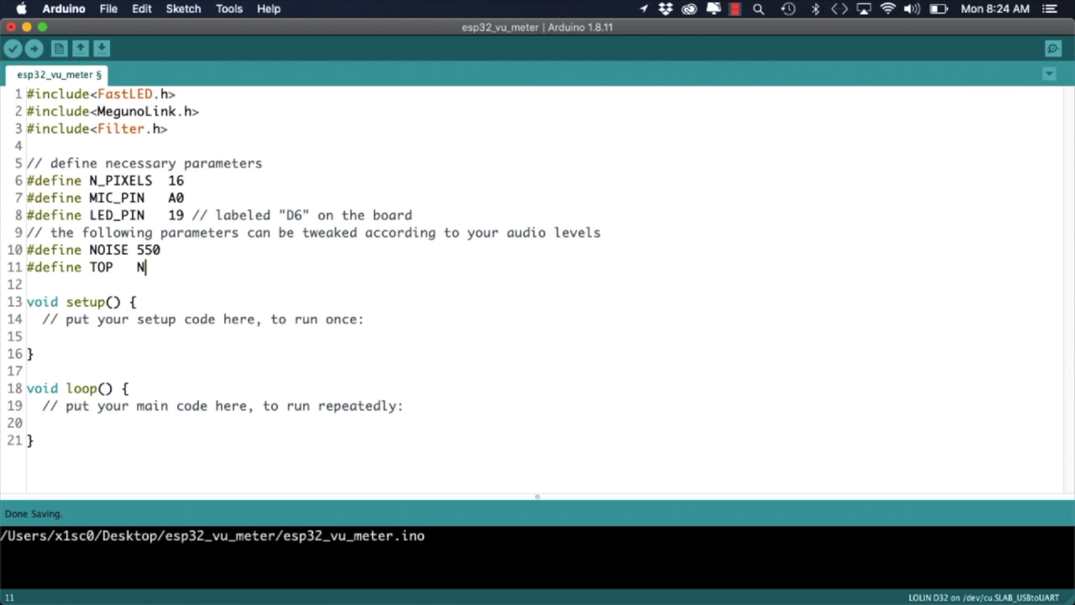
pyautogui.write('(N_PIXELS+2) // allow the max level to be slightly off scale')
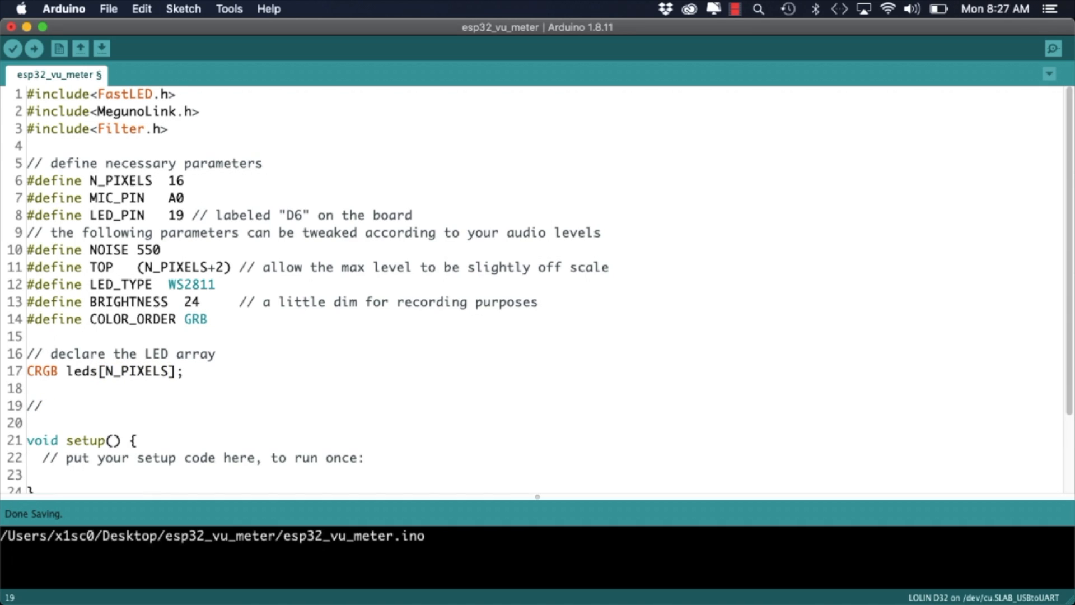
# Step: Declare an ExponentialFilter<long> ADCFilter instance for smoothing the raw audio signal
pyautogui.write('instantiate the filter class for smoo')
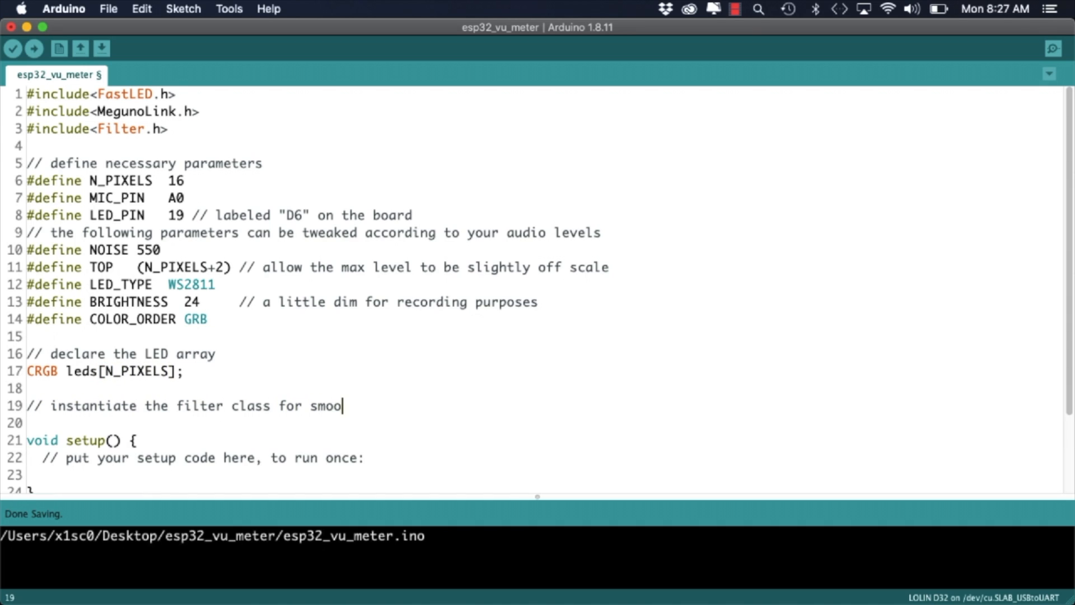
pyautogui.write('thing the raw audio signal')
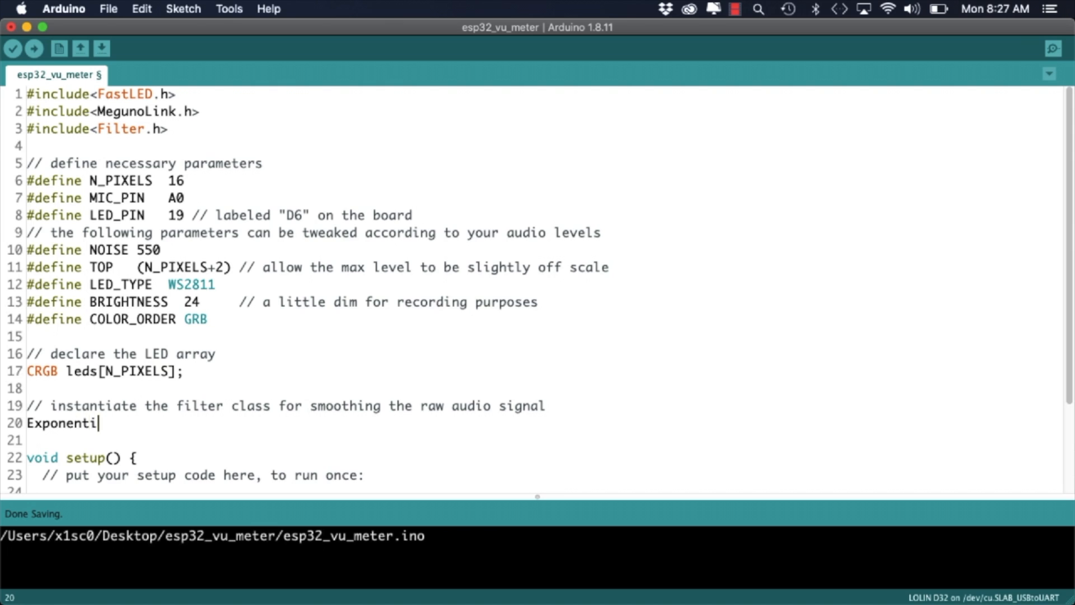
pyautogui.write('alFilter<long> ADCFilter(5,0);')
pyautogui.click(544, 489)
pyautogui.write('Serial.b')
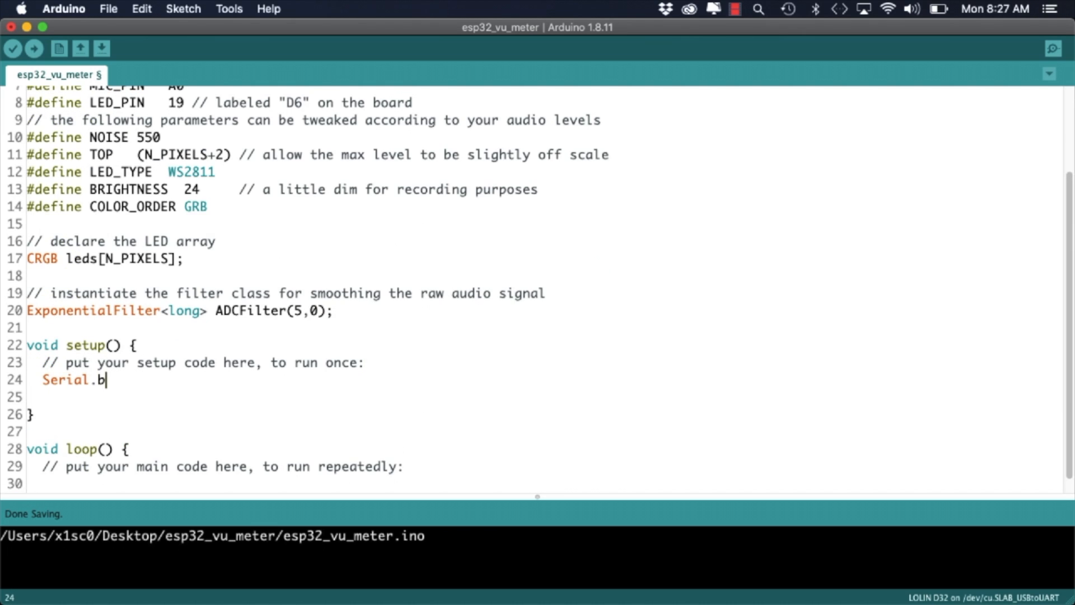
# Step: In setup(), start Serial at 115200 and add the LEDs with TypicalLEDStrip correction
pyautogui.write('egin(115200);')
pyautogui.write('FastLED.addLeds<LED();')
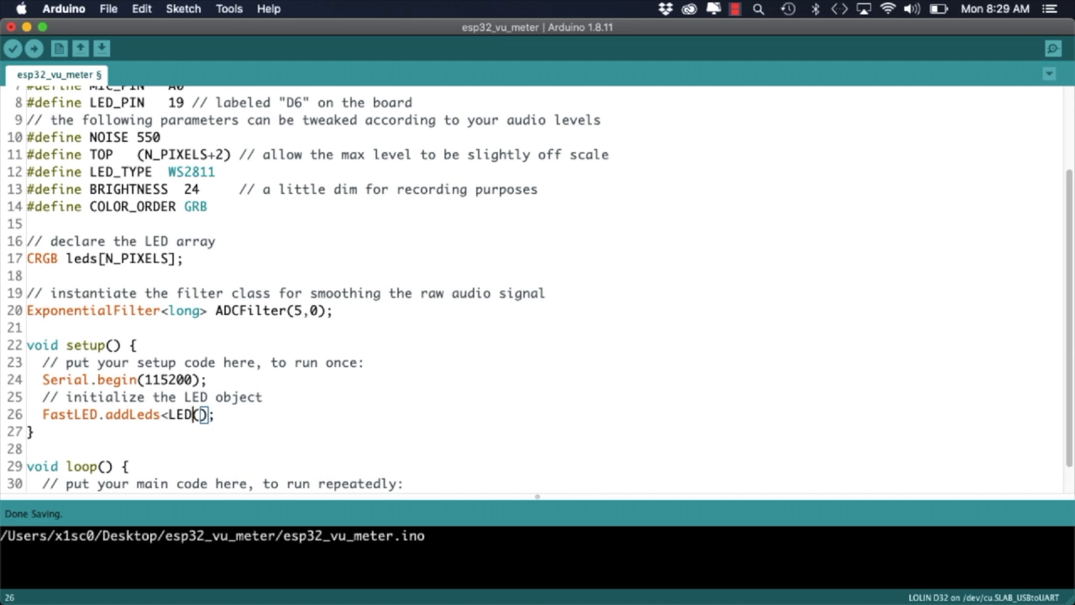
pyautogui.write('_TYPE,LED_PIN,COLOR_ORDER')
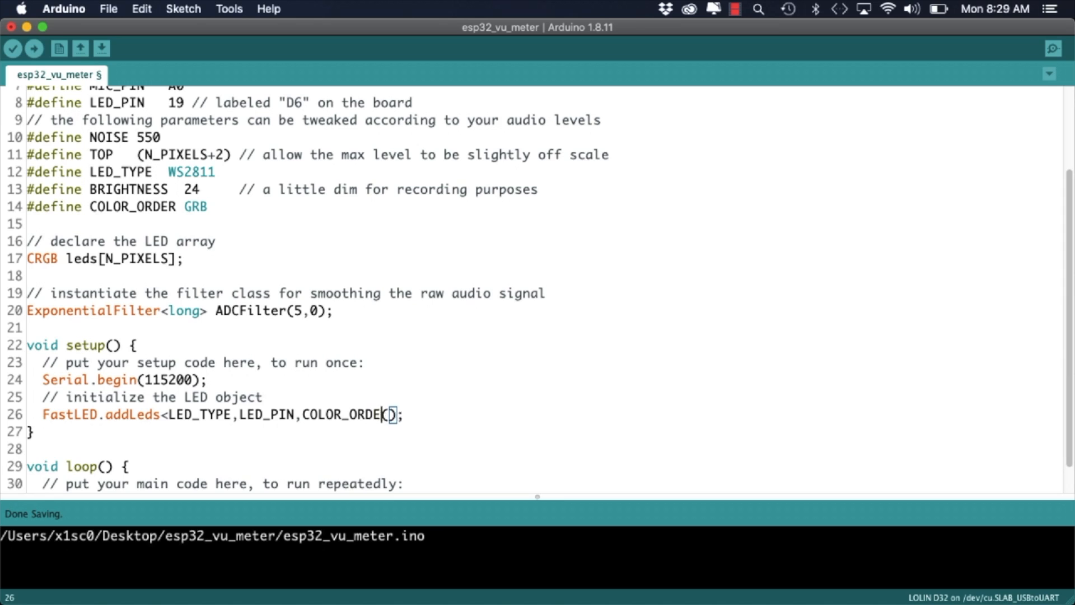
pyautogui.write('>(leds,N_PIXELS).setCorrection(TypicalLEDStrip')
pyautogui.write('// re')
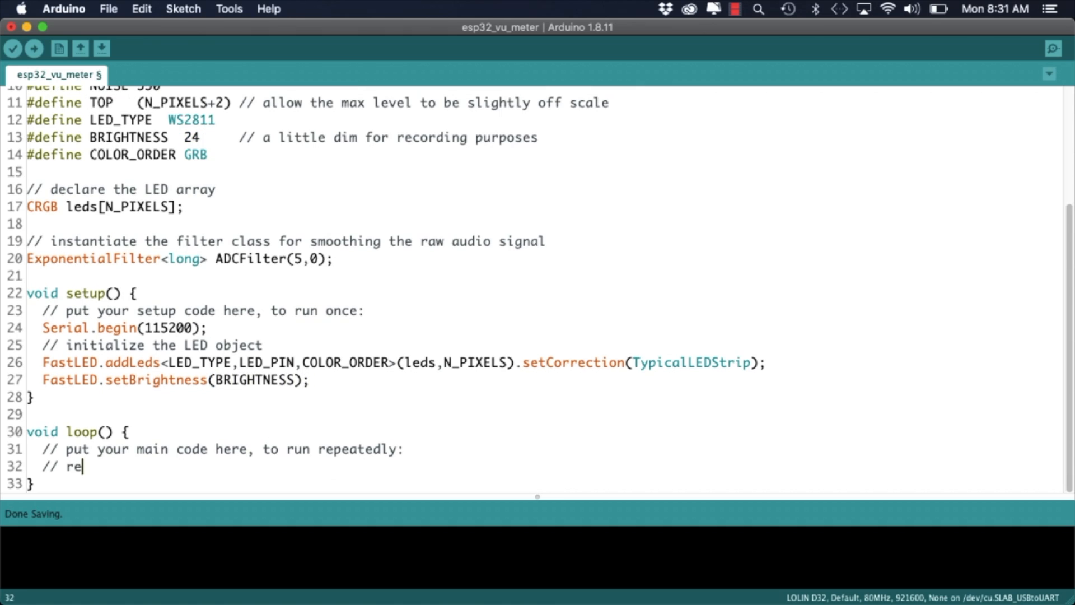
# Step: Read, filter and print the audio signal in loop(), then upload the sketch
pyautogui.write('ad the audio signal and filter it')
pyautogui.write('n = analogRead(MIC_PIN')
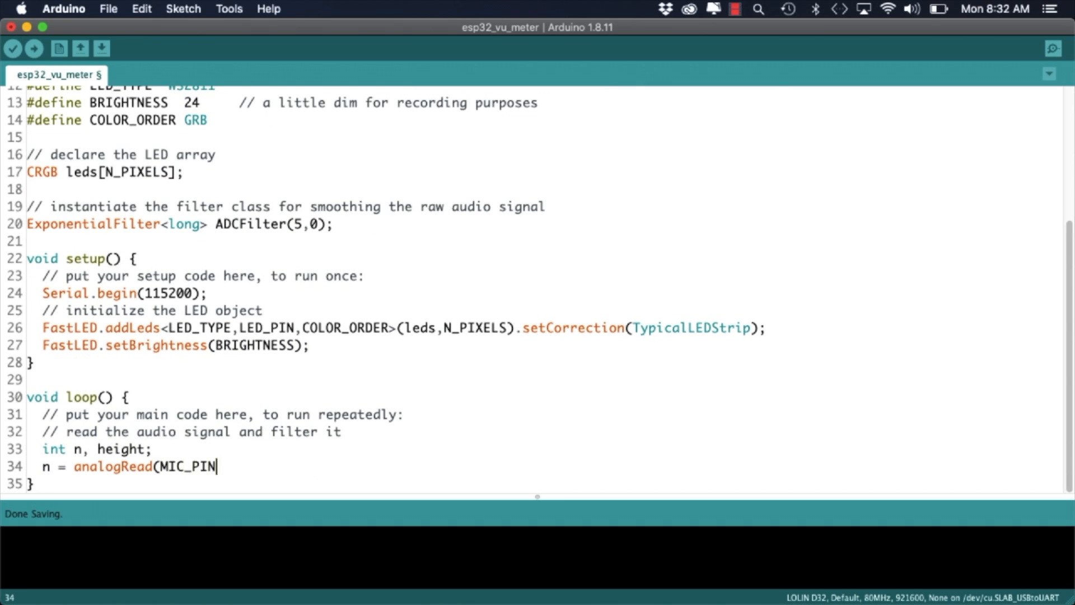
pyautogui.write(');')
pyautogui.write('// apply the exponential')
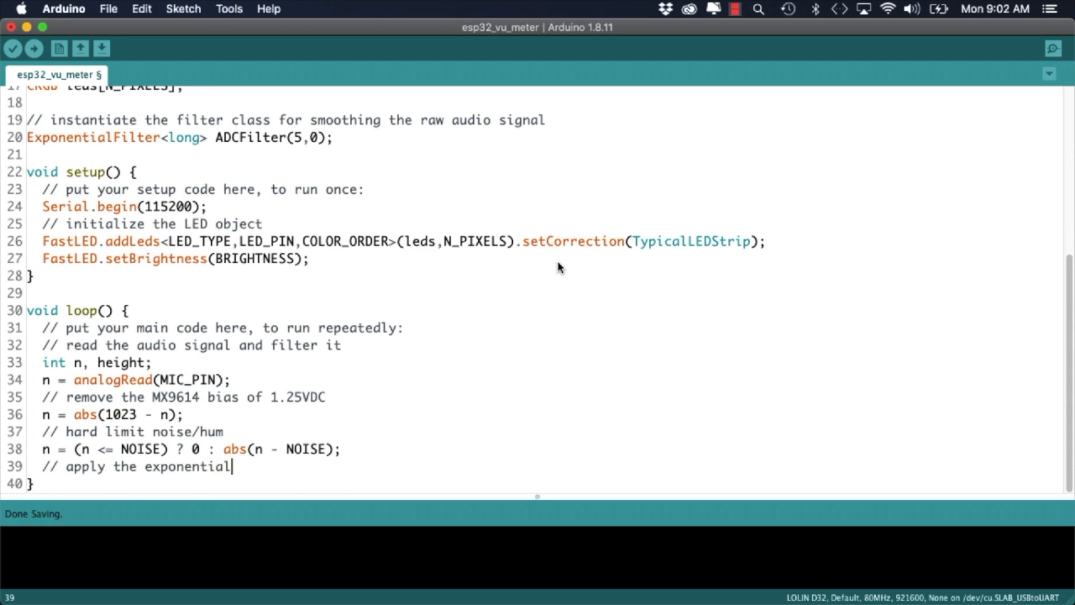
pyautogui.write('filter to smooth the raw signal')
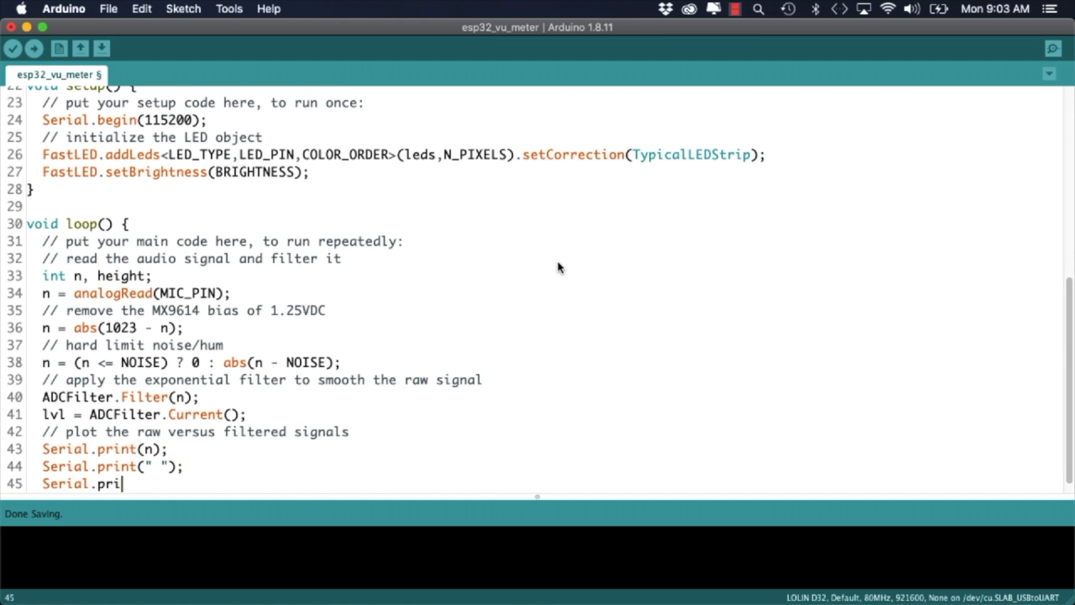
pyautogui.click(33, 48)
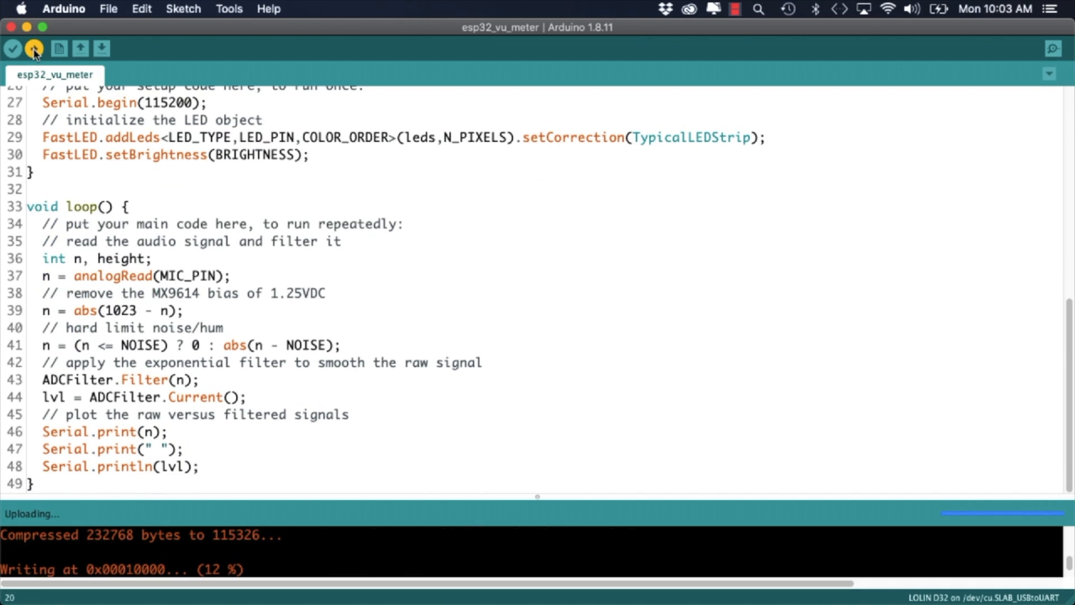
# Step: View raw versus filtered signals in the Serial Plotter, then close it
pyautogui.click(1054, 48)
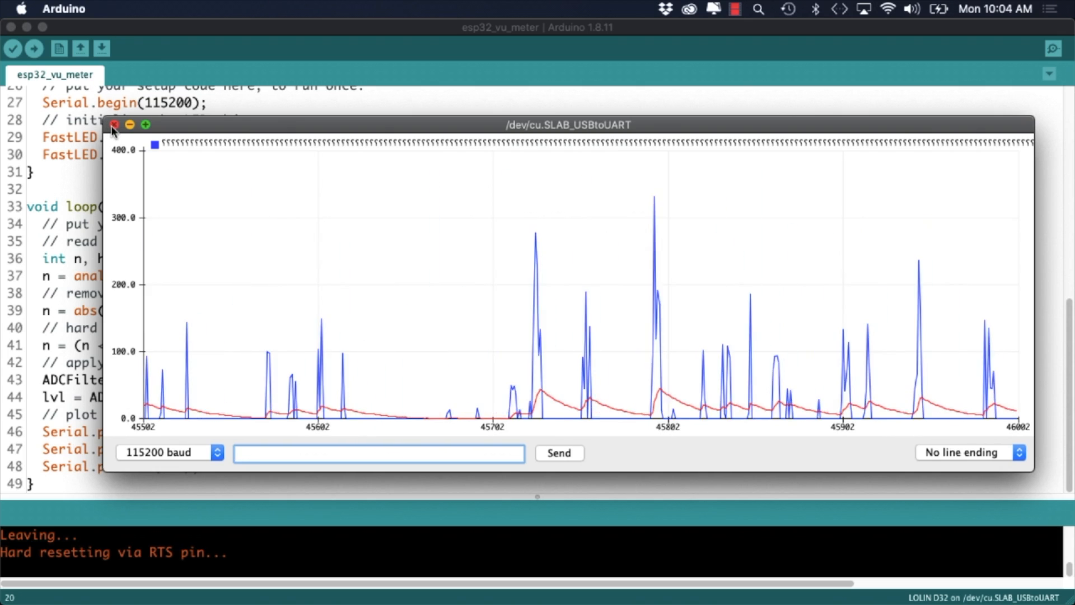
pyautogui.click(114, 125)
pyautogui.write('// TO-DO: can be done dynamically by using a running average of')
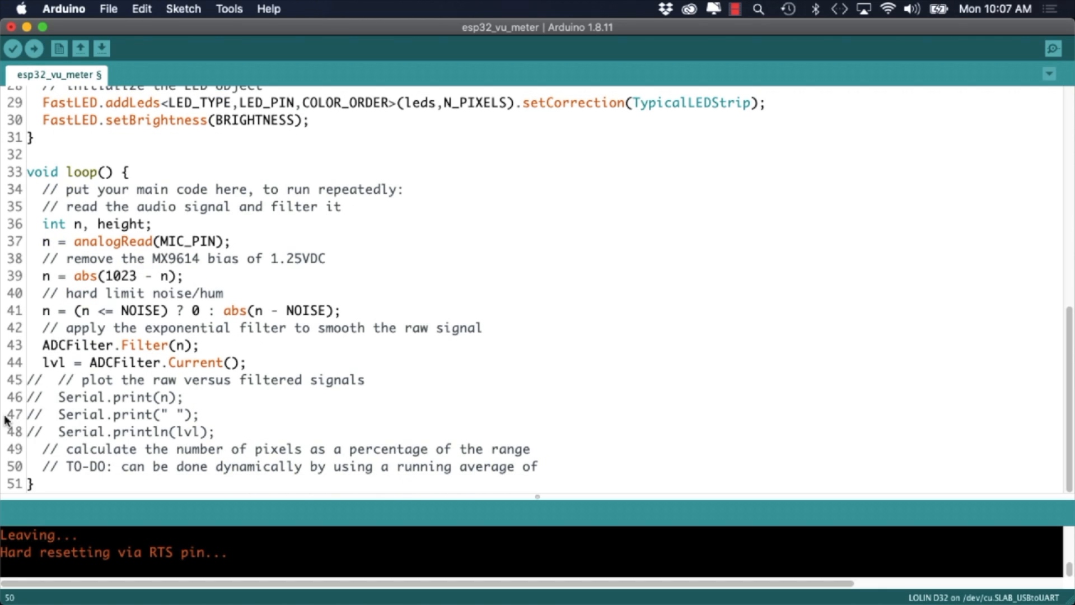
# Step: Compute height = TOP * (lvl - minLvl), clamp it to TOP, and set LEDs above it to CRGB(0,0,0)
pyautogui.write('height = TOP * (lvl - minLvl) / (long)(maxLvl - minLvl);')
pyautogui.write('else if(height > TOP')
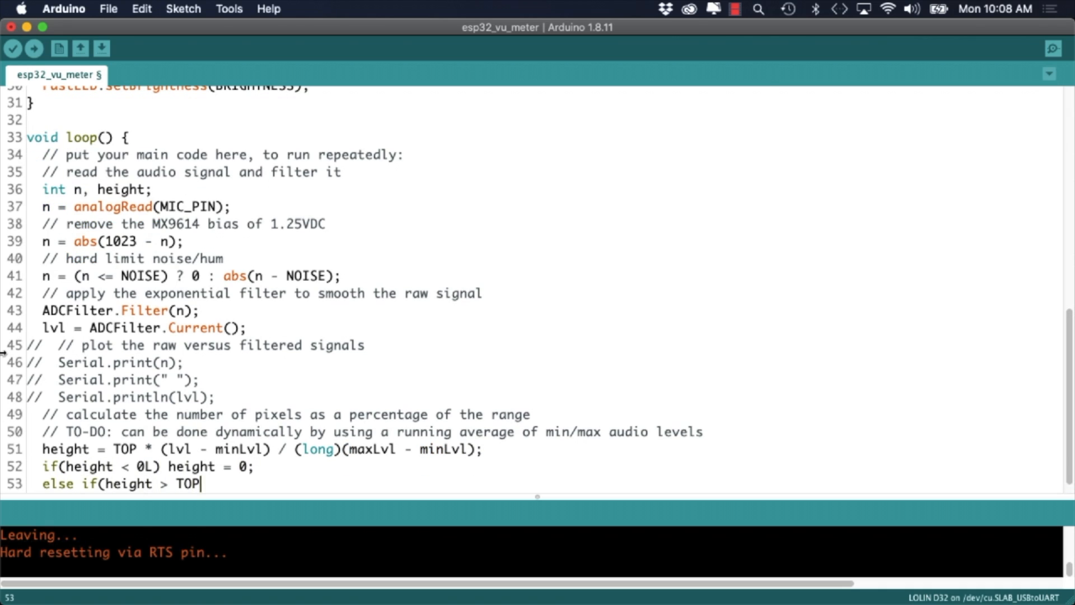
pyautogui.write(') height = TOP;')
pyautogui.write('if(i >= height) leds[i] =')
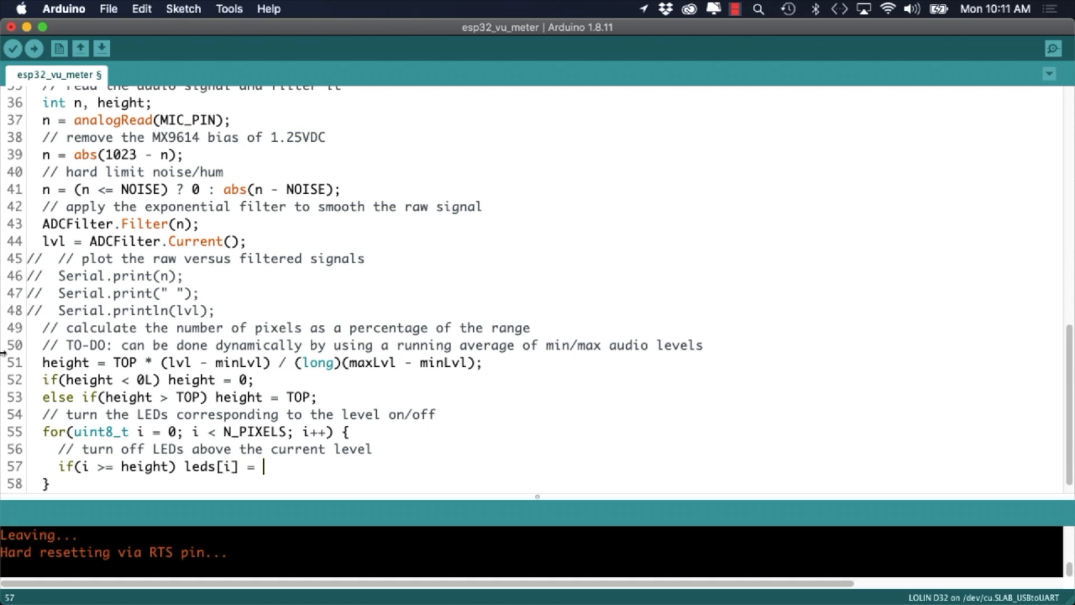
pyautogui.write('CRGB(0,0,0);')
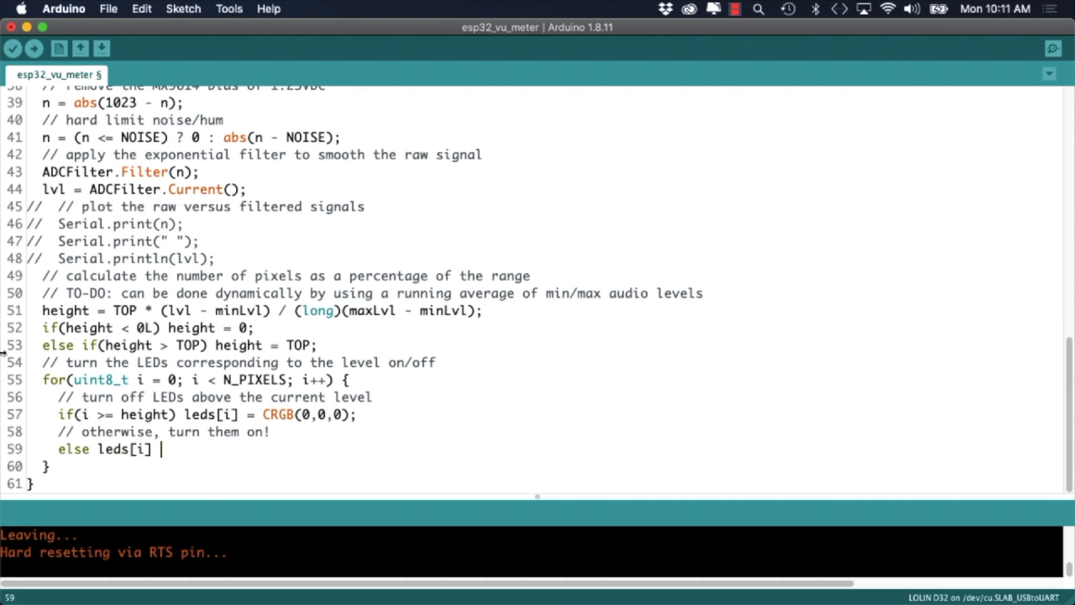